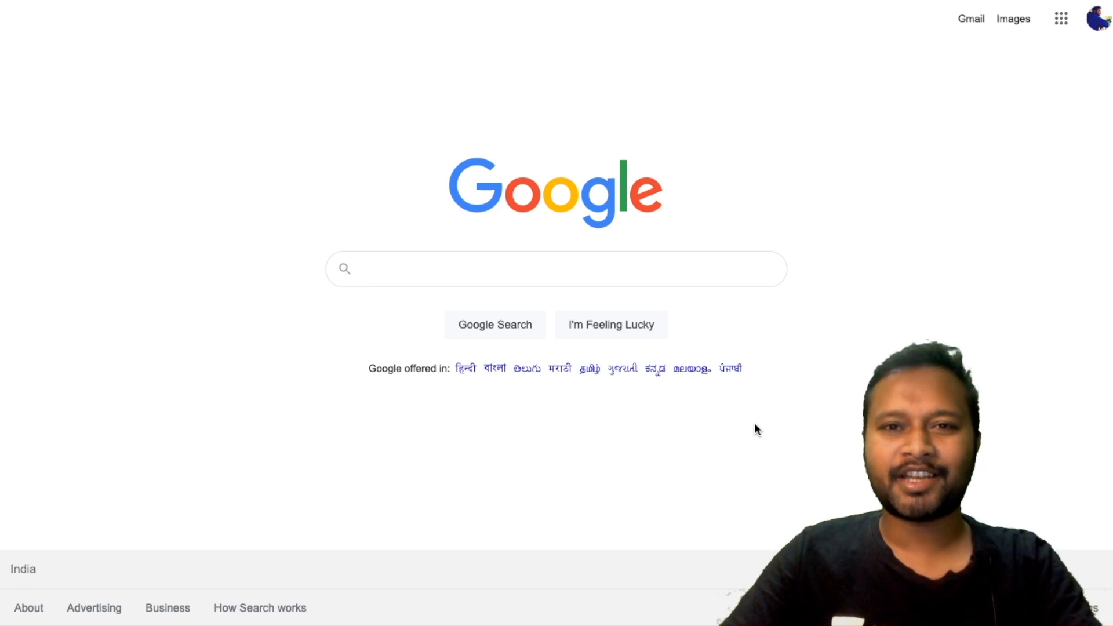
- Enter 'gate login' in the Google search box to bring up its suggestions
click(556, 267)
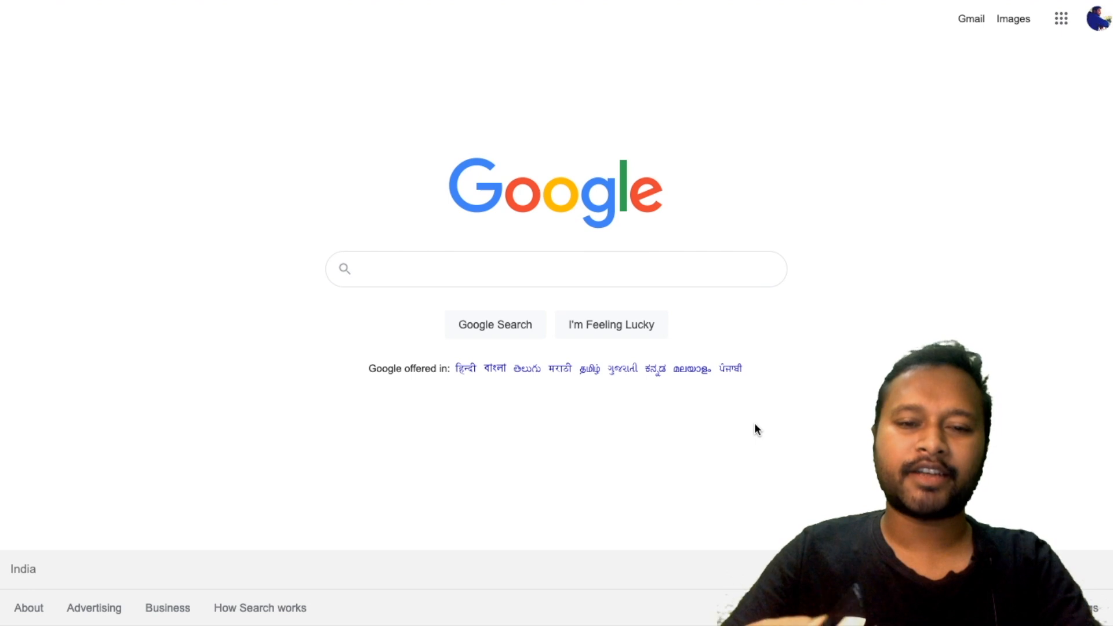
click(555, 268)
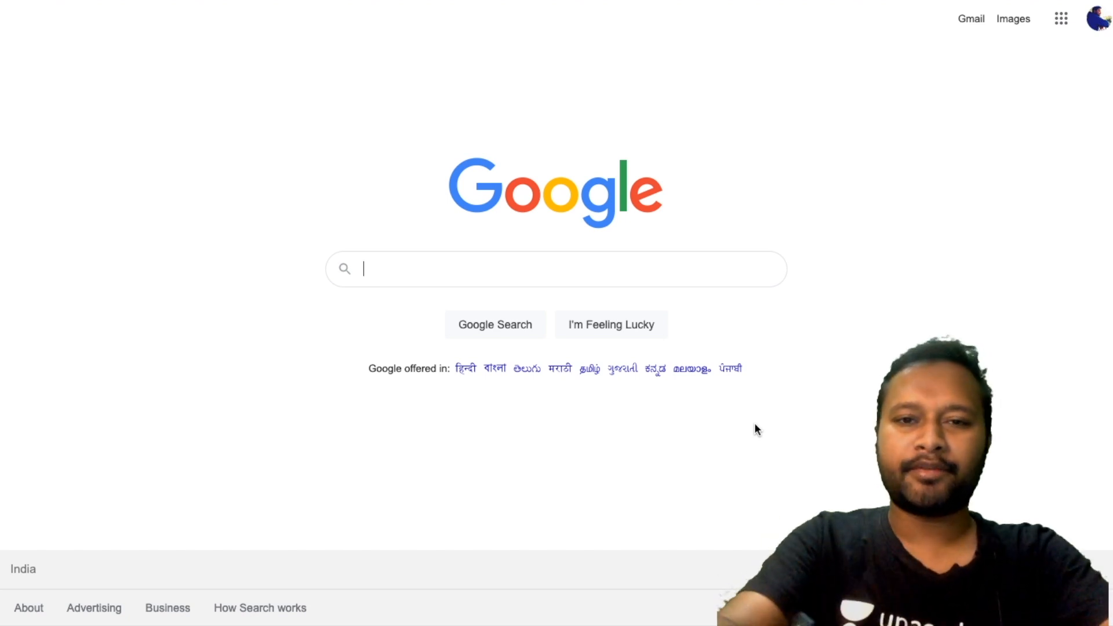
text(gate log)
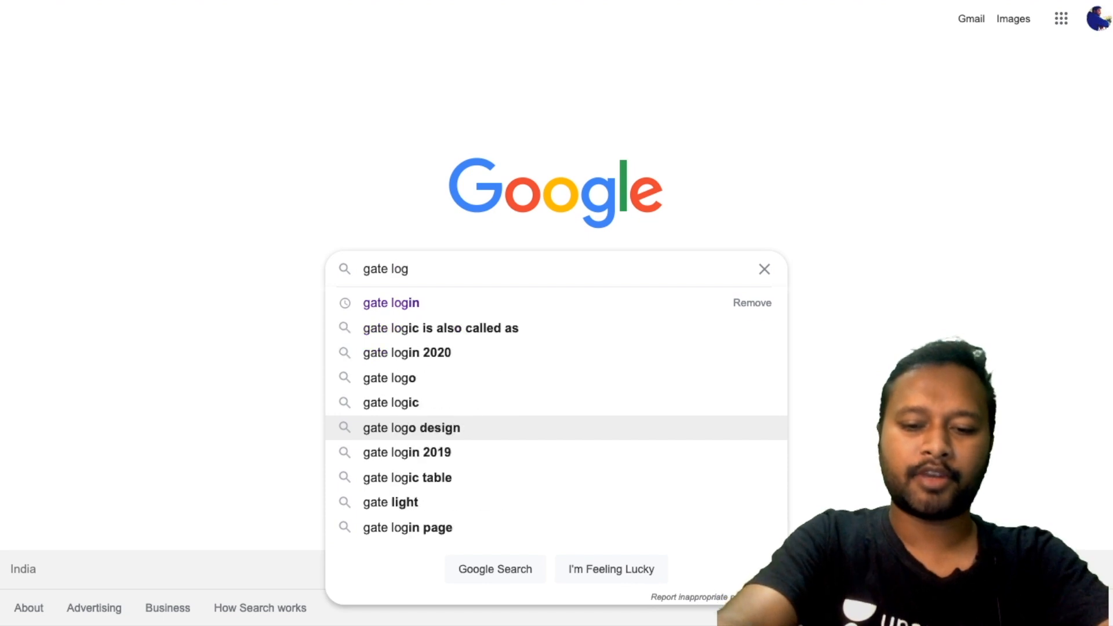
text(in)
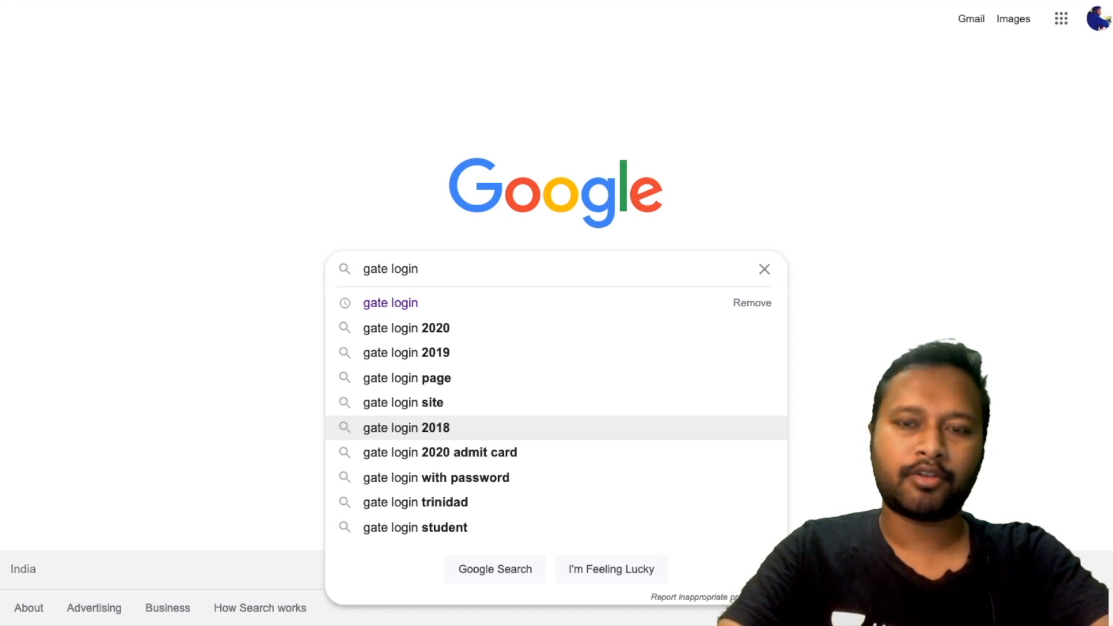
mouse_move(722, 285)
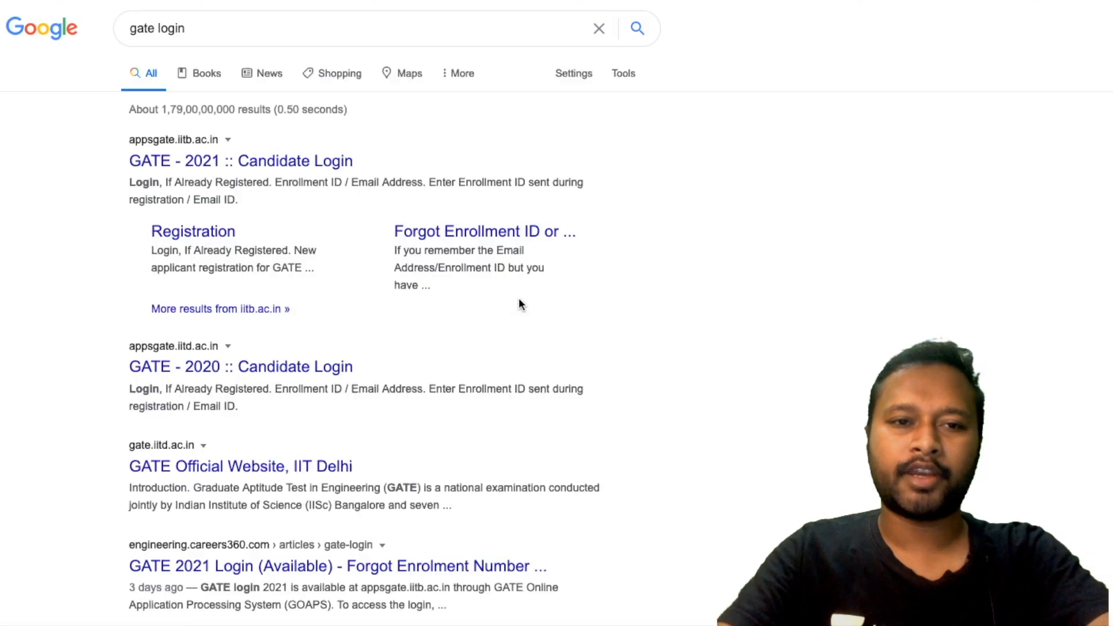
mouse_move(278, 160)
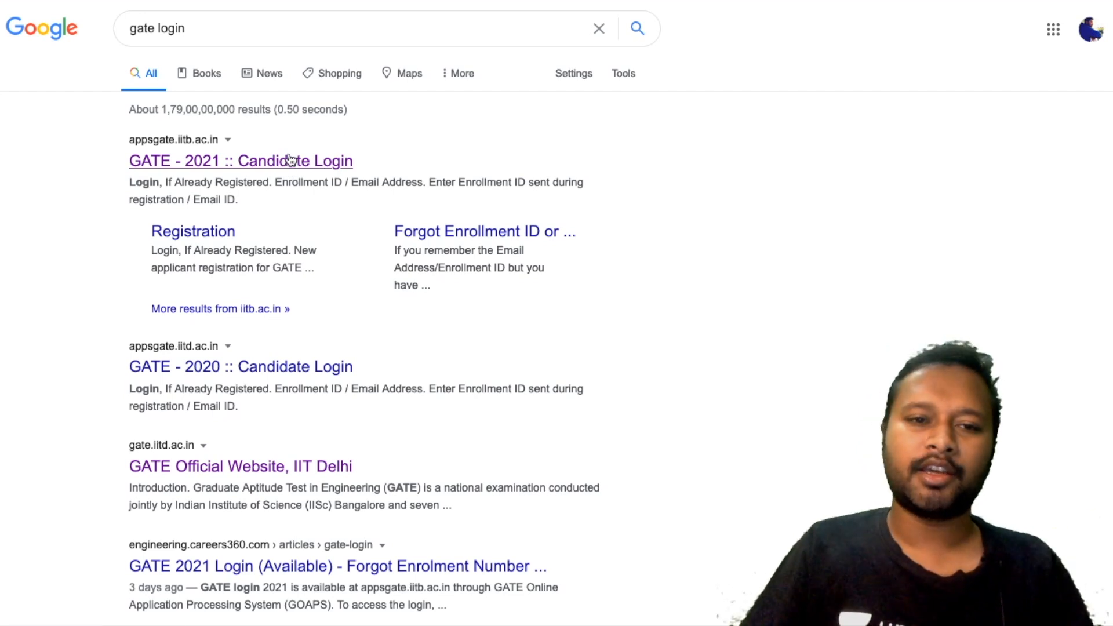
mouse_move(284, 161)
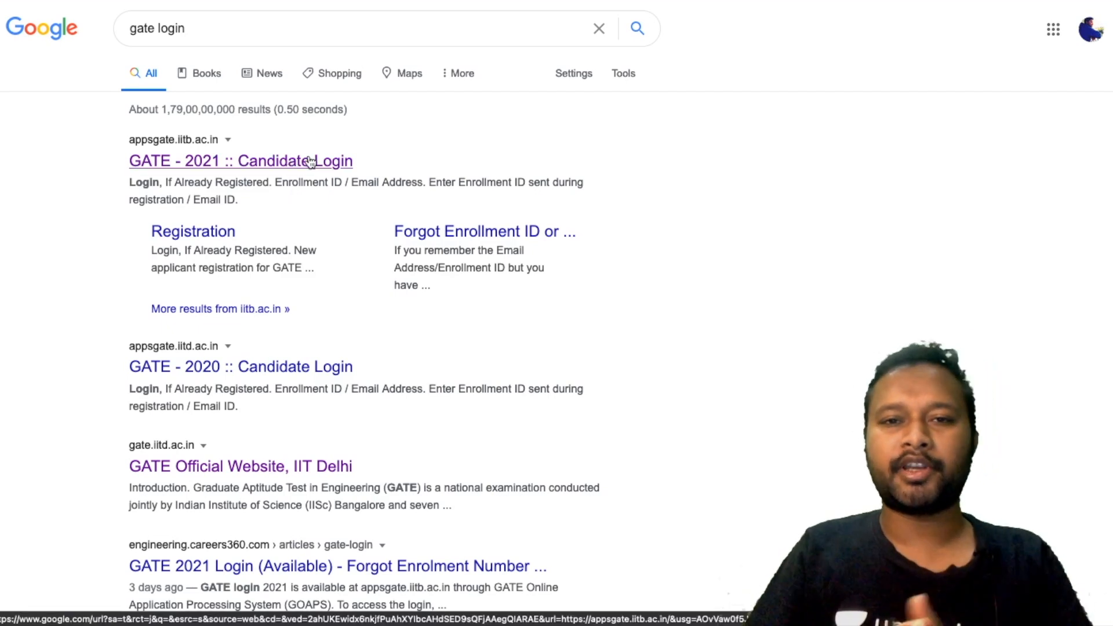
- Open the 'GATE - 2021 :: Candidate Login' result to reach the GOAPS login page
click(241, 160)
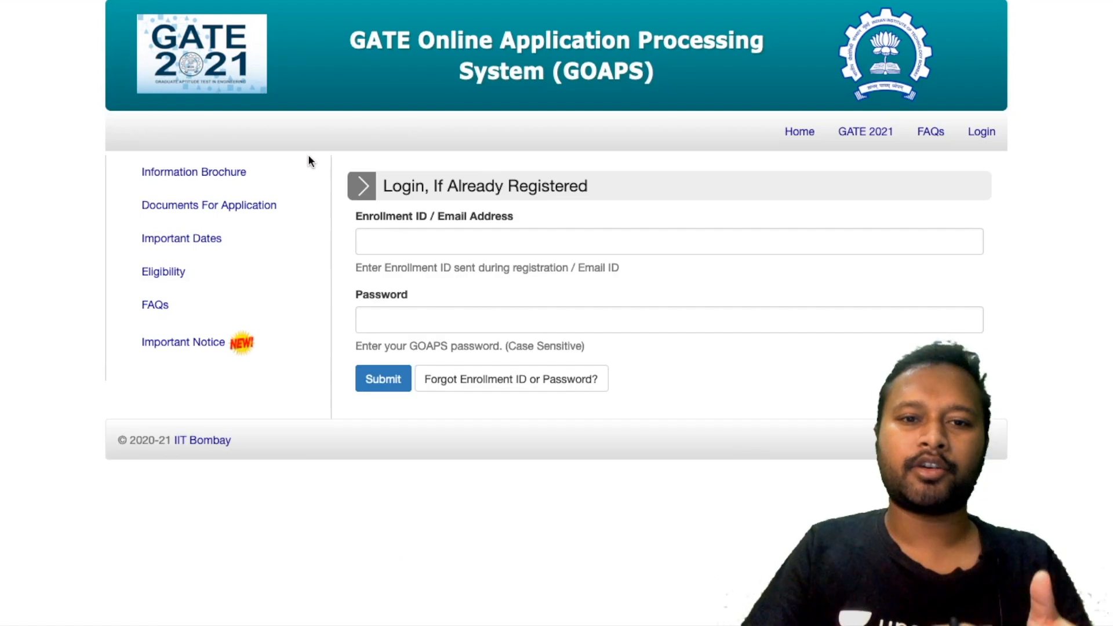
mouse_move(506, 451)
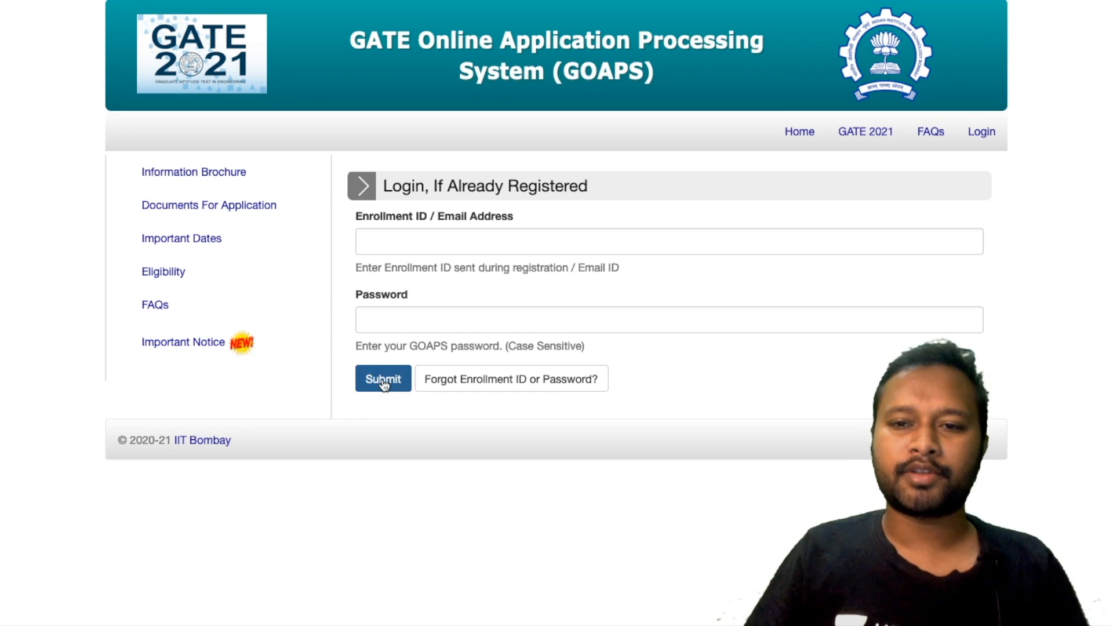
mouse_move(397, 402)
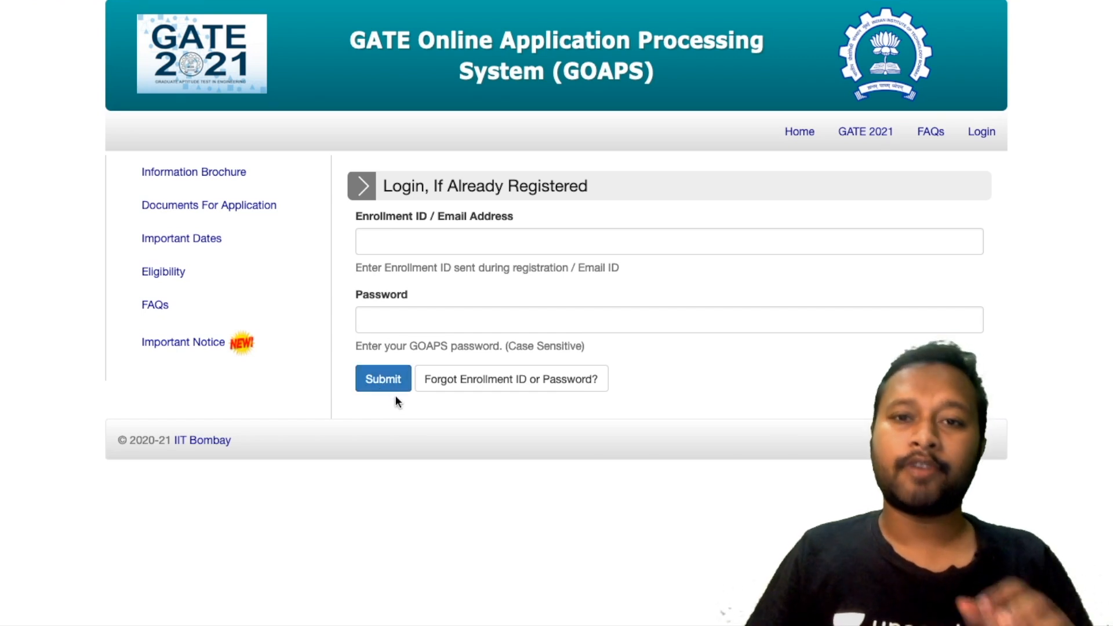
mouse_move(805, 452)
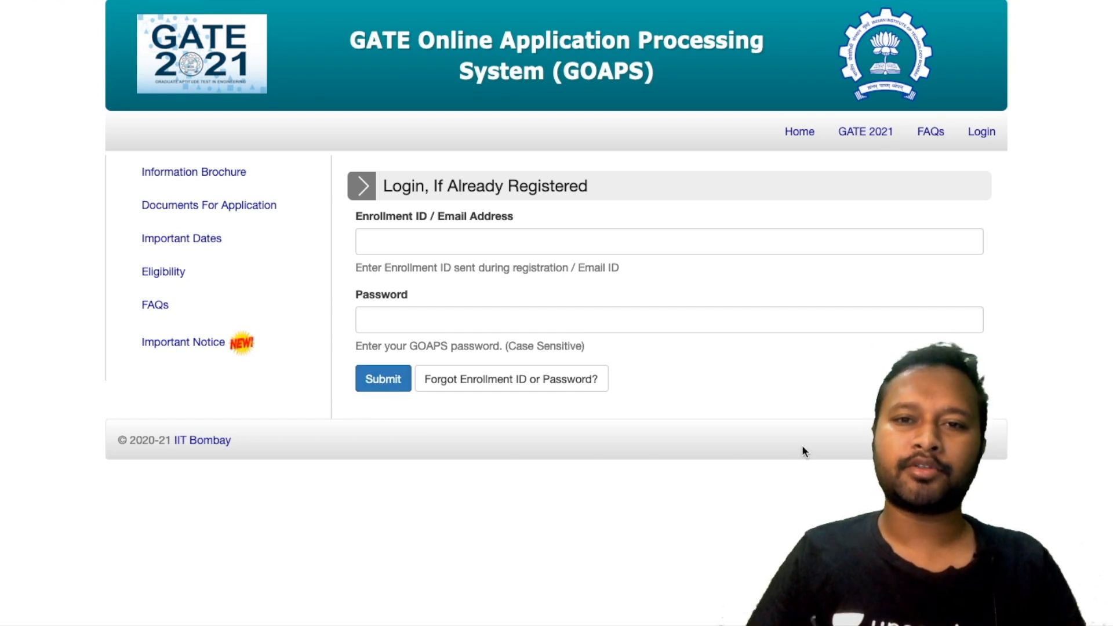
mouse_move(826, 429)
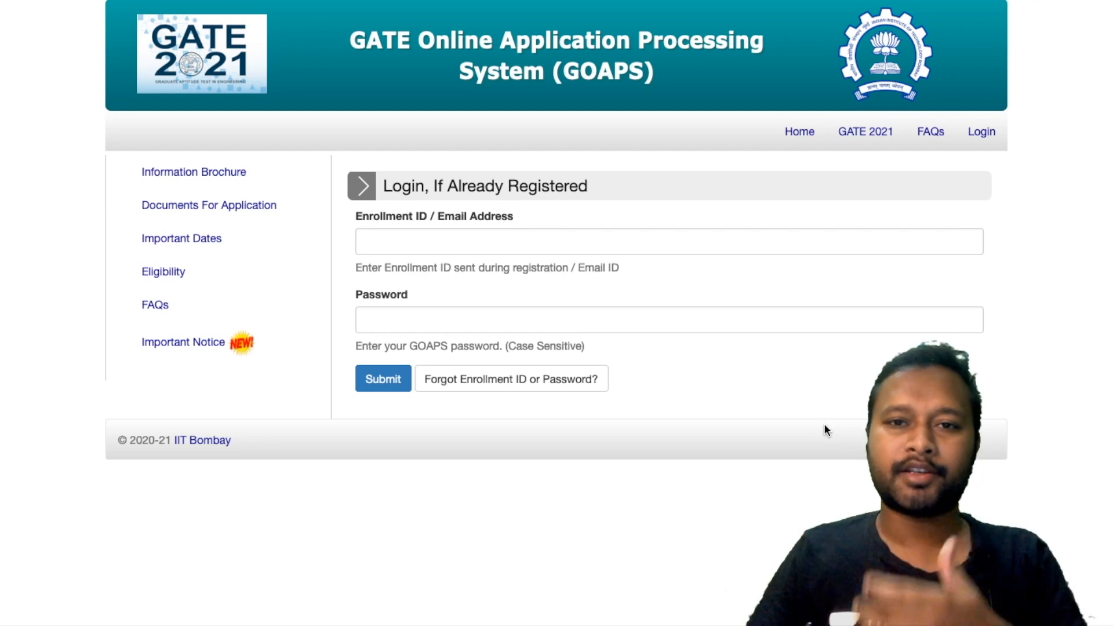